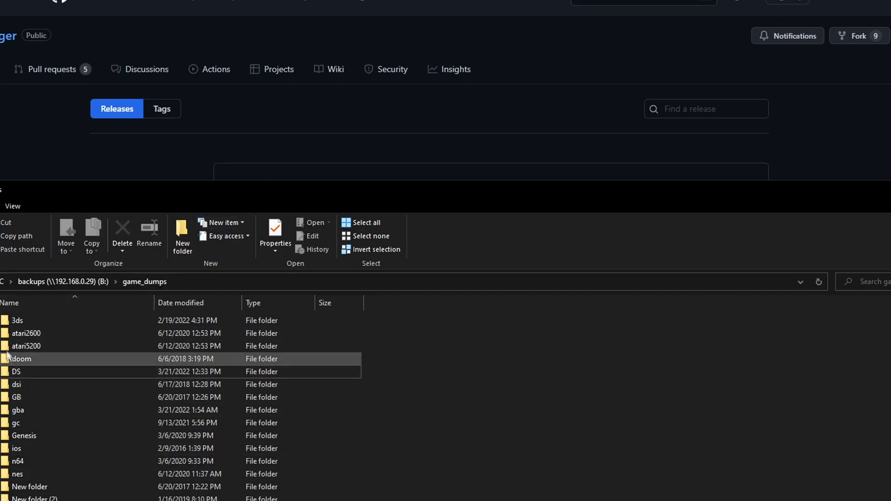
Open the DS folder in game_dumps, then close File Explorer to reveal the releases page
double_click(16, 371)
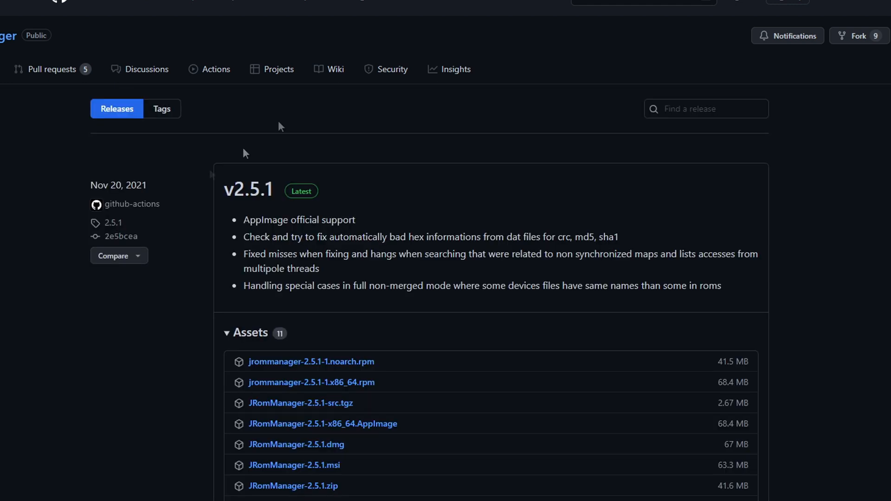
mouse_move(212, 175)
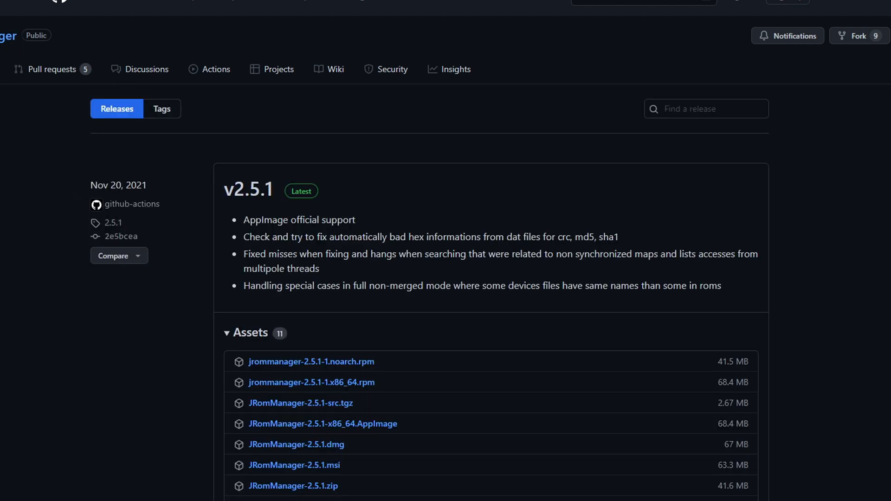
mouse_move(374, 220)
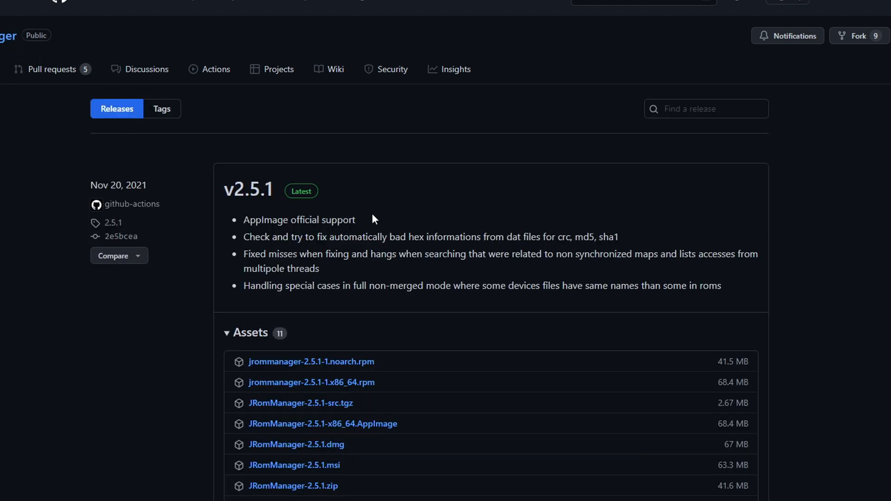
Scroll down to the v2.5.1 Assets list with its .msi and .zip downloads
scroll(down, 3)
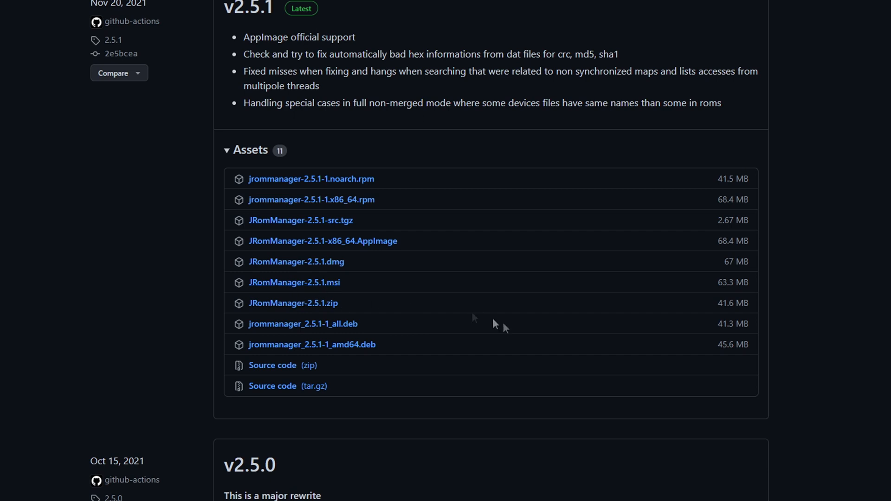
mouse_move(154, 239)
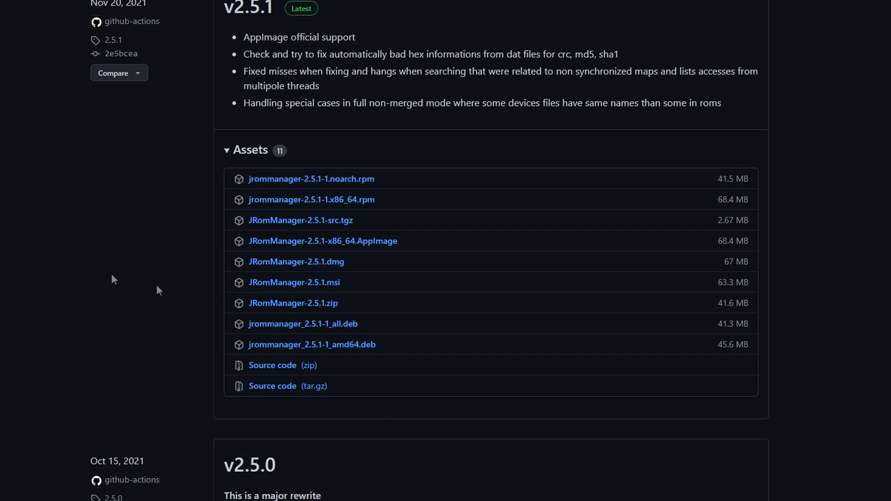
mouse_move(294, 283)
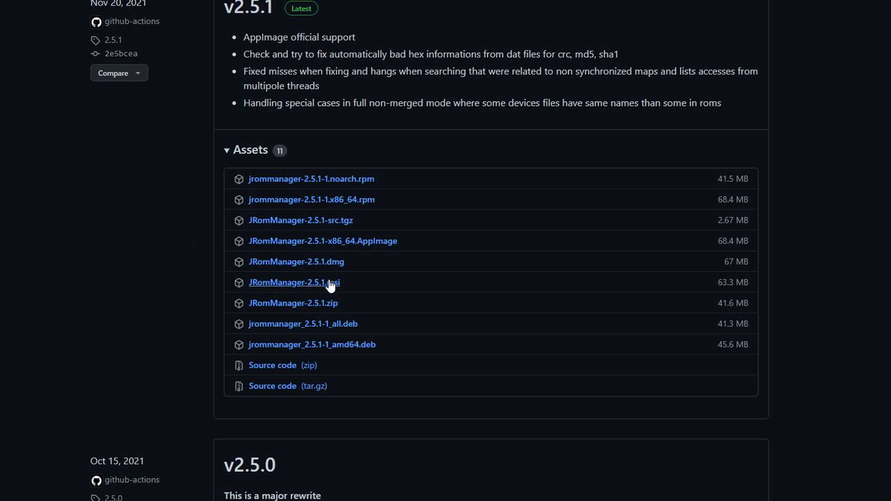
mouse_move(31, 162)
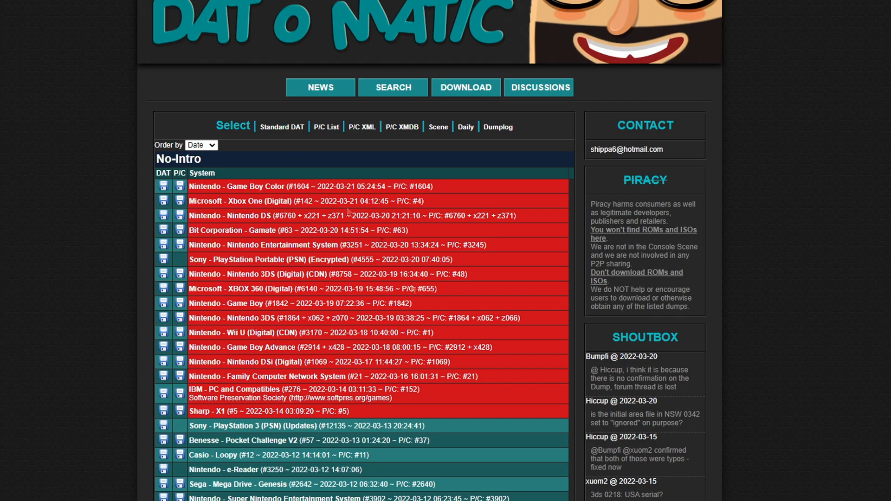
mouse_move(241, 300)
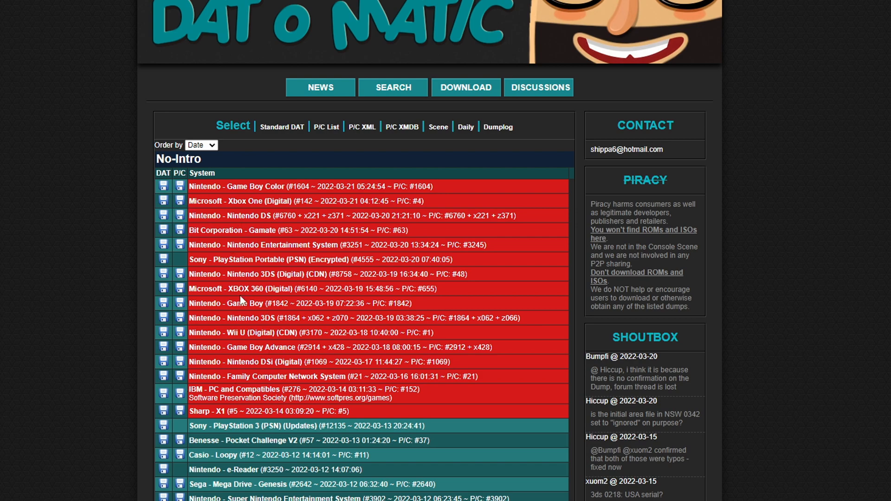
mouse_move(241, 302)
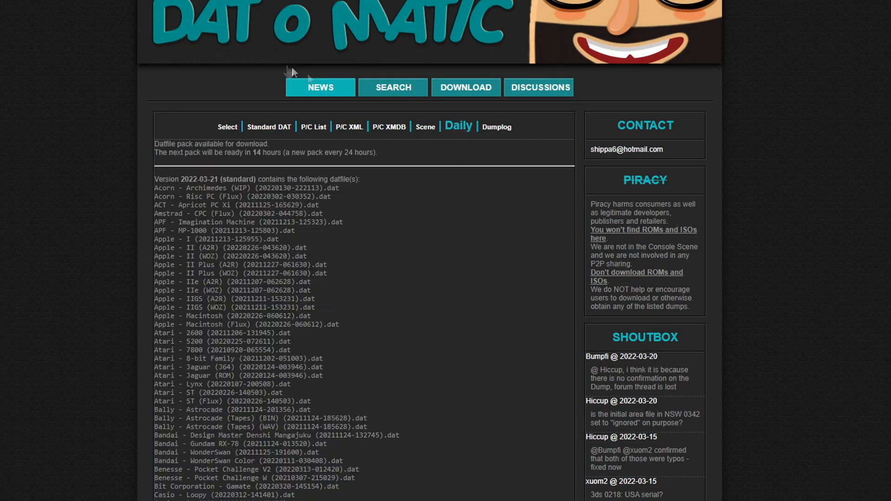
Download the Standard No-Intro Love Pack (2022-03-21) and open the zip
scroll(down, 3)
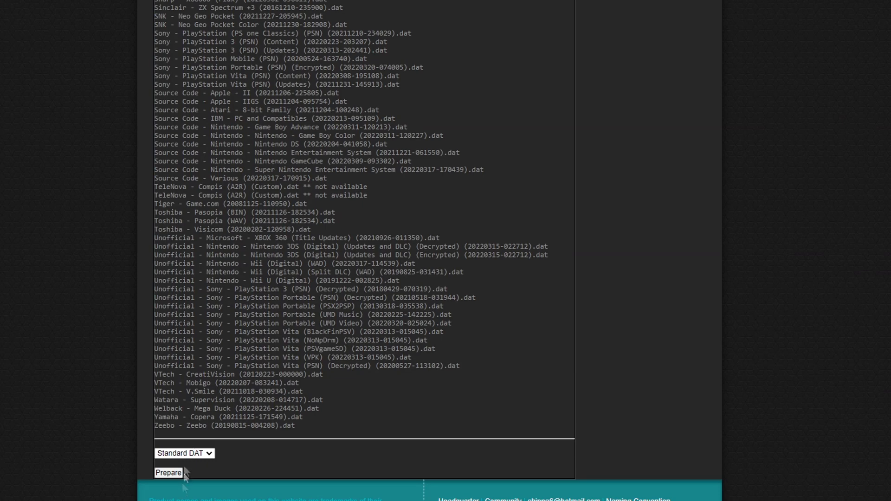
mouse_move(191, 461)
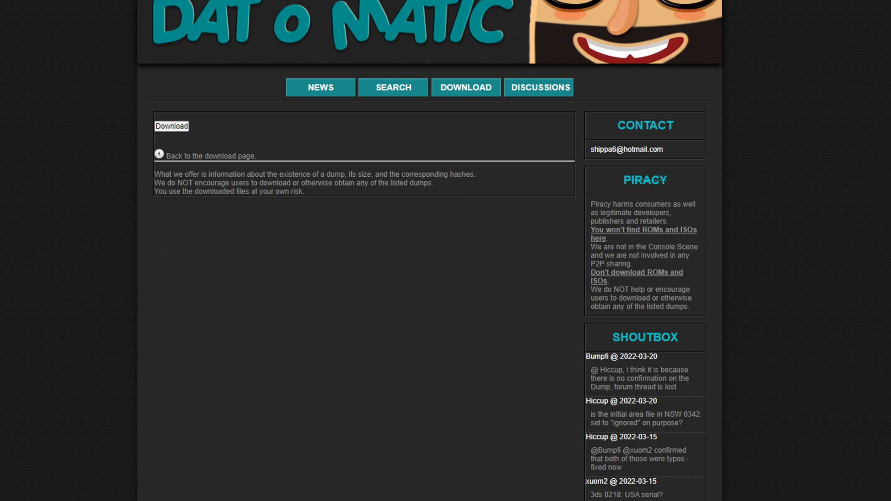
mouse_move(174, 129)
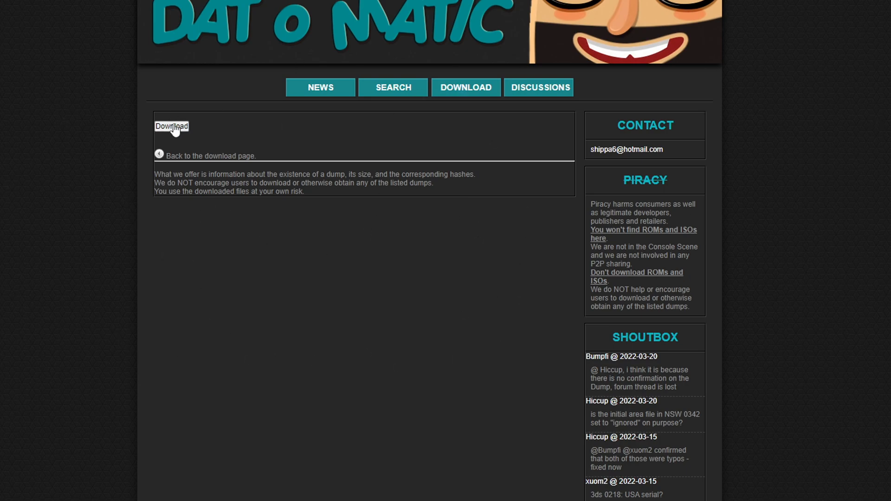
click(172, 126)
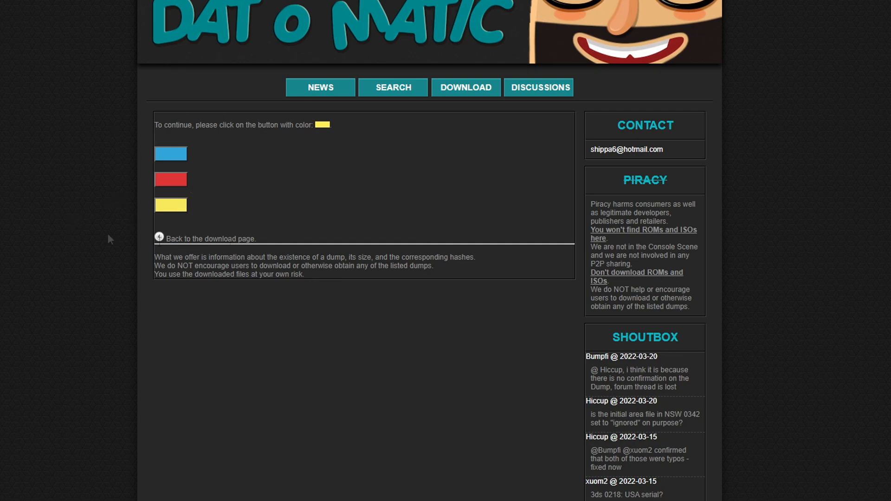
mouse_move(171, 205)
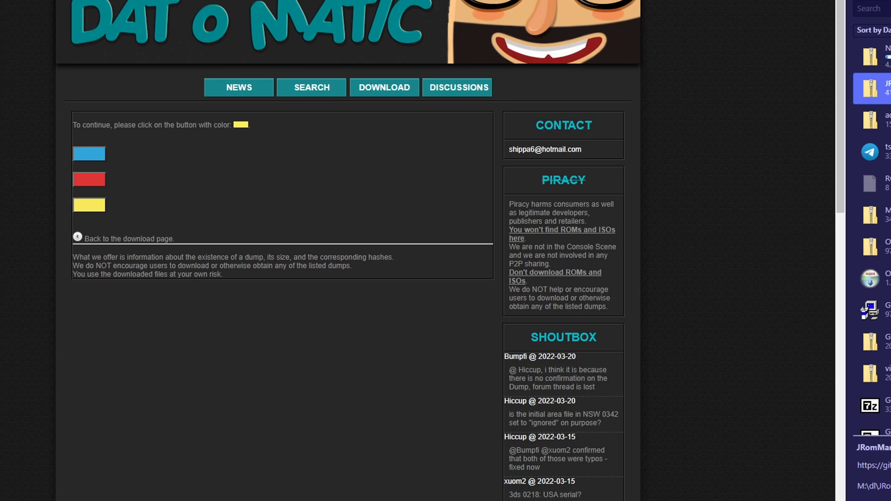
click(89, 205)
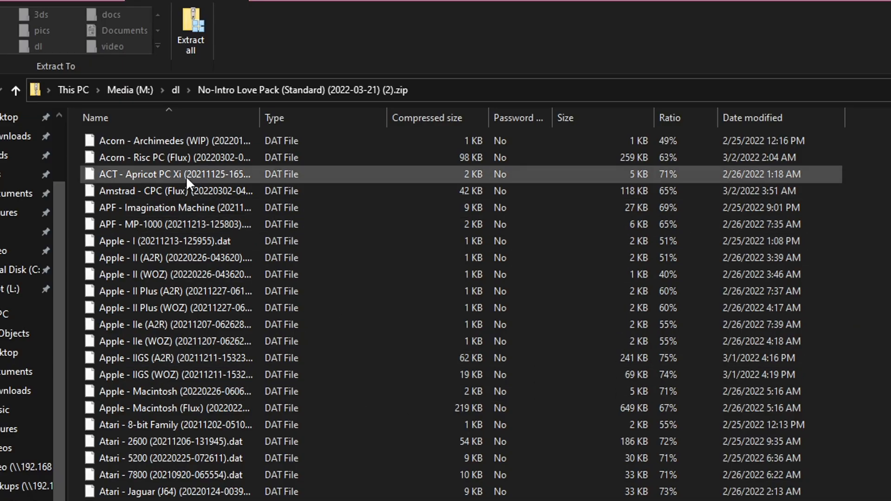
scroll(down, 3)
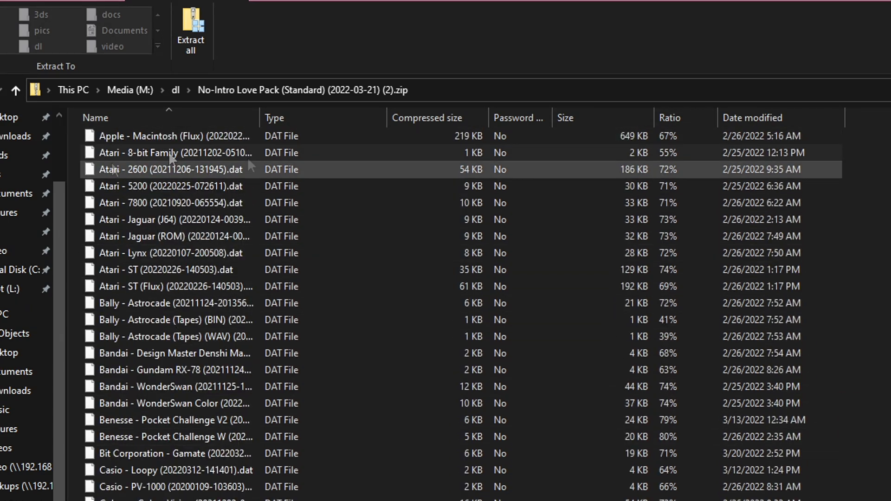
click(173, 319)
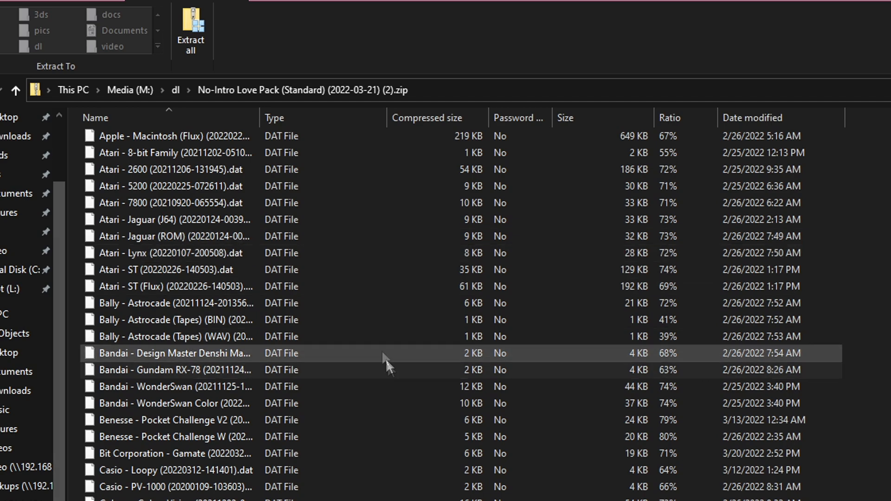
mouse_move(659, 449)
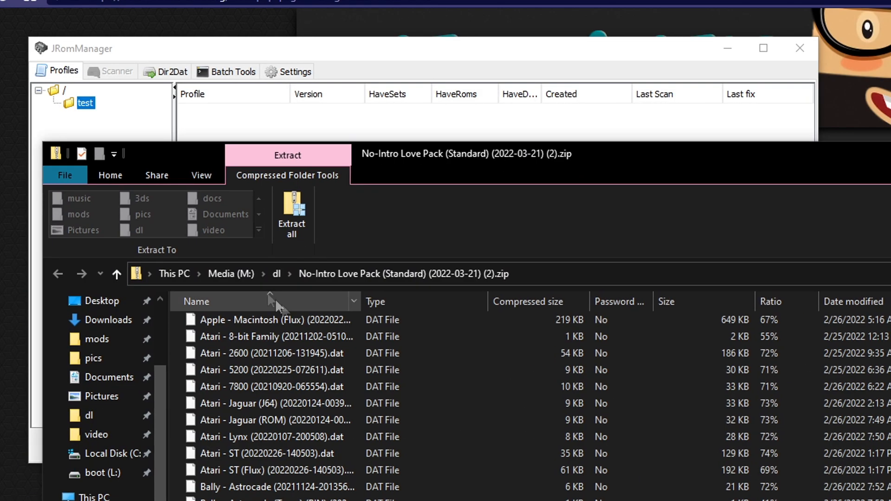
Bring JRomManager to the front and start Import Dat on the Profiles tab
click(291, 215)
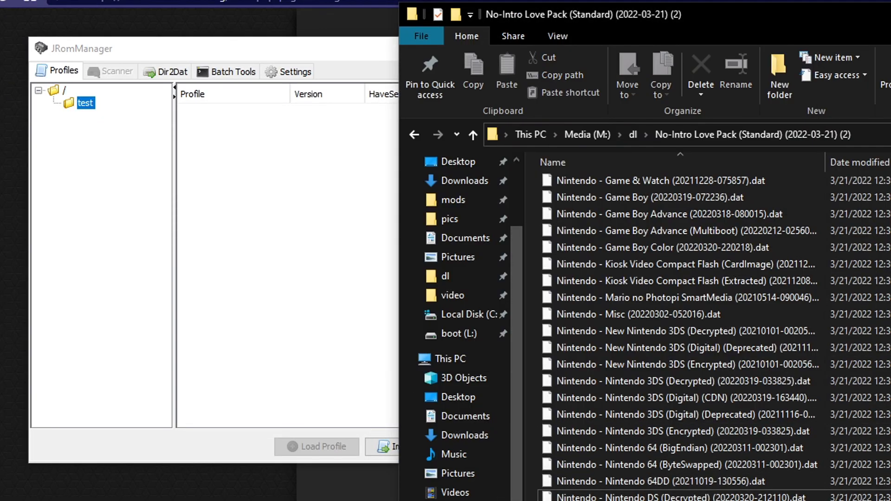
click(379, 449)
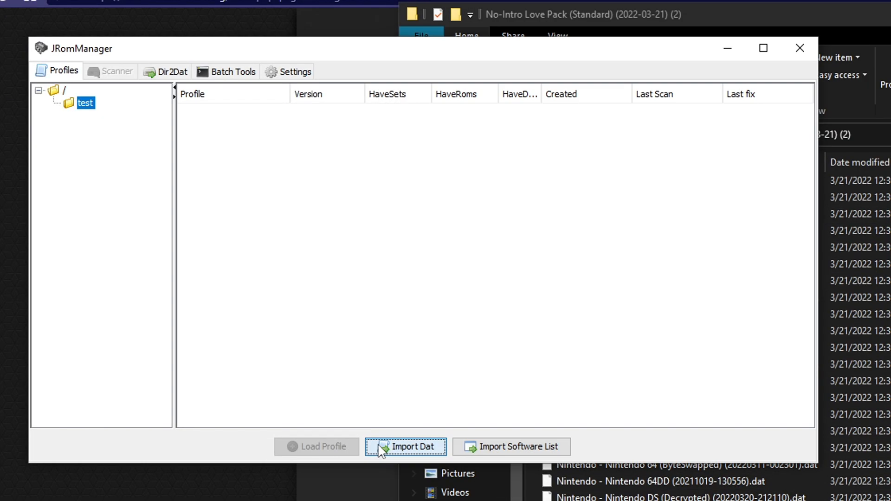
click(406, 447)
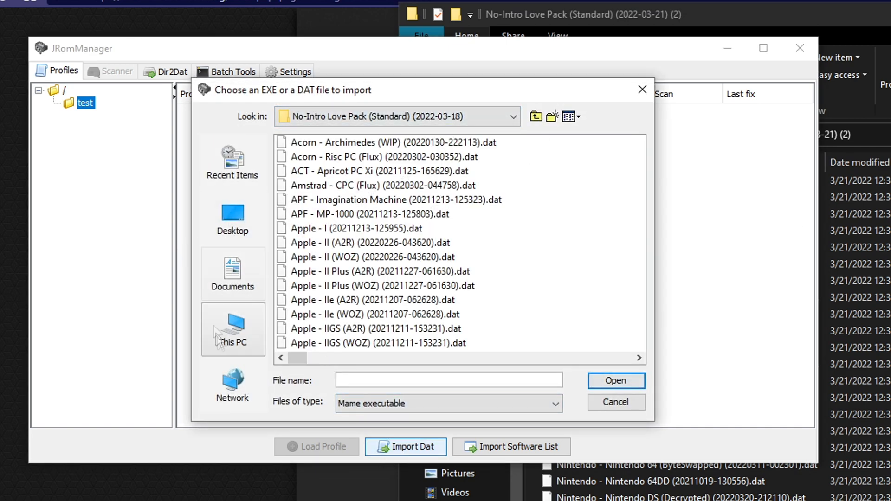
click(232, 330)
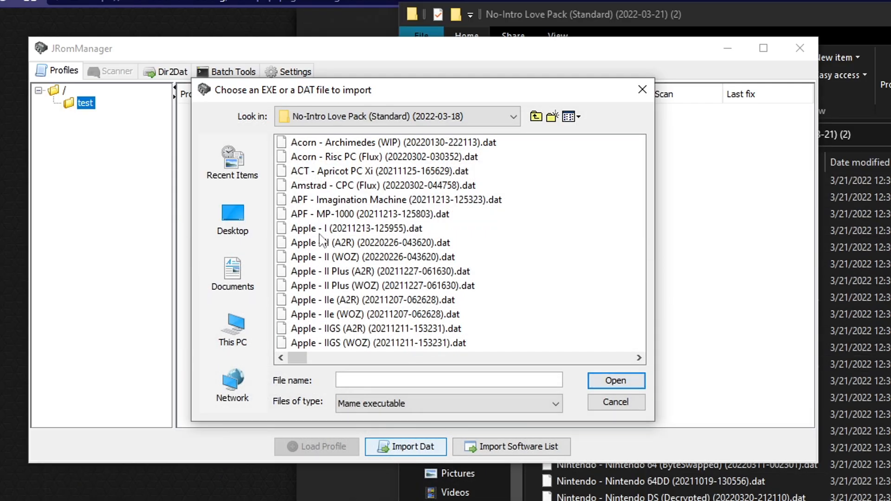
click(396, 200)
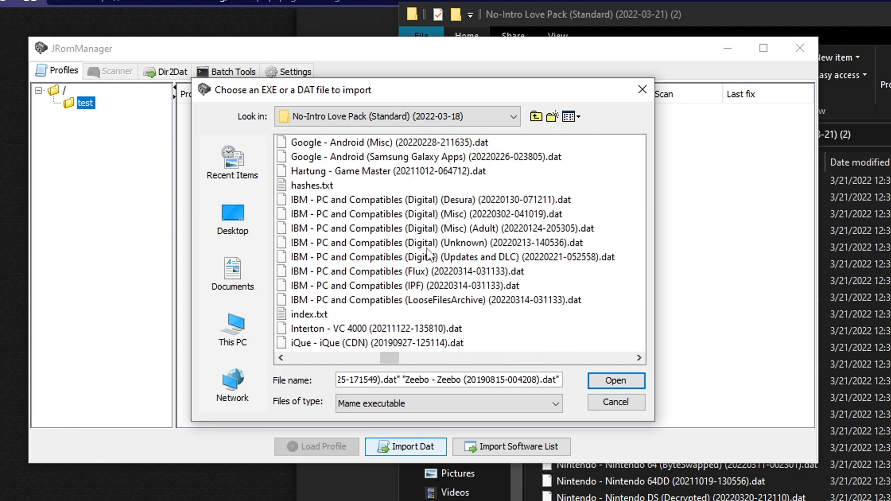
click(398, 314)
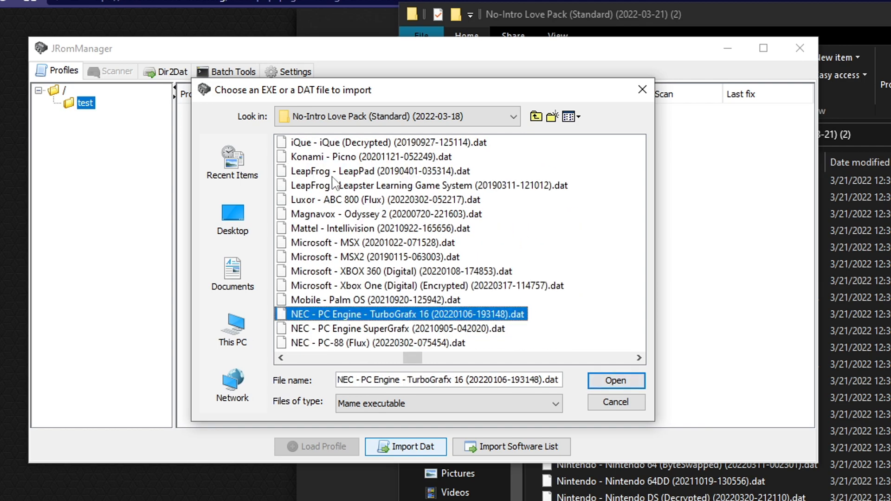
scroll(down, 3)
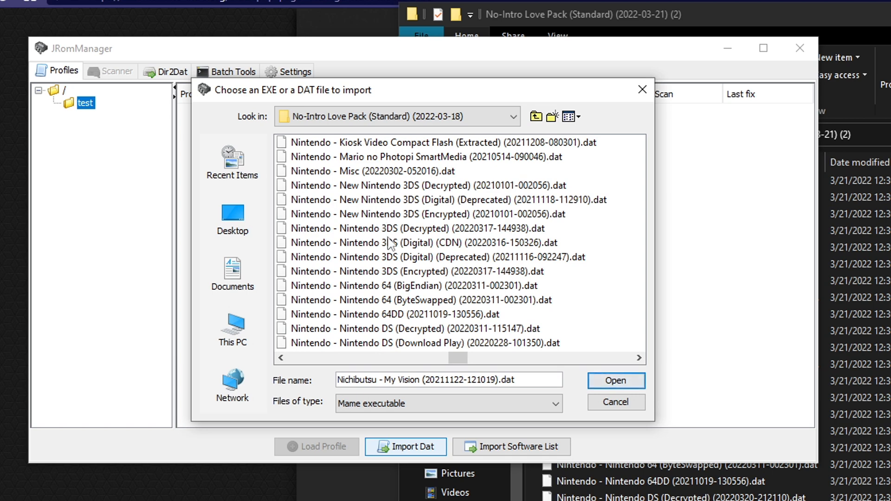
click(401, 329)
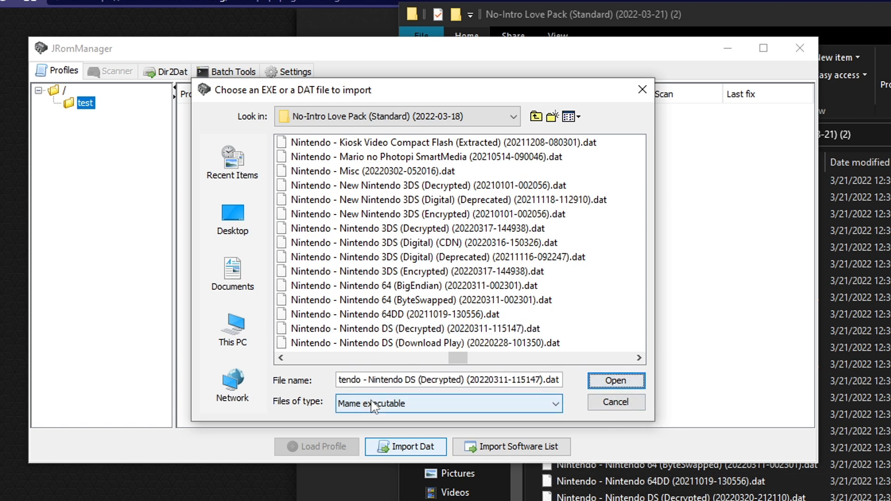
click(615, 381)
text(ds)
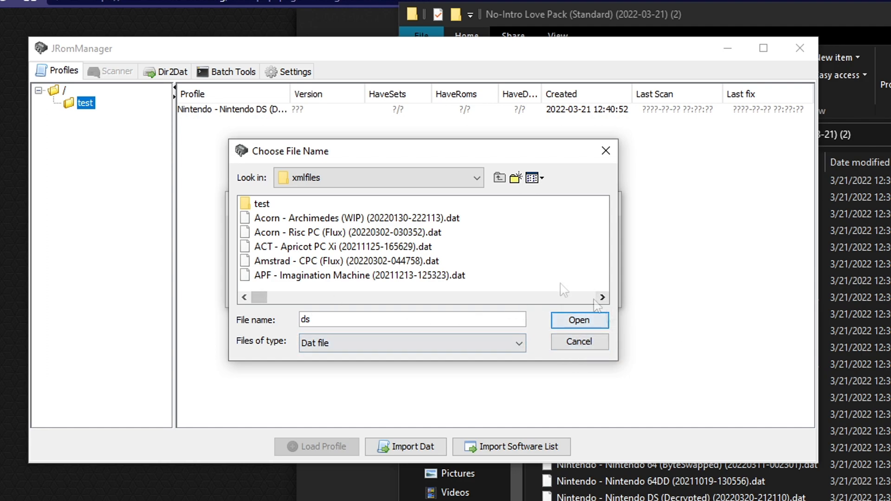
Dismiss the file-name prompt, cancel a repeat Import Dat, and scroll the system profiles
click(578, 320)
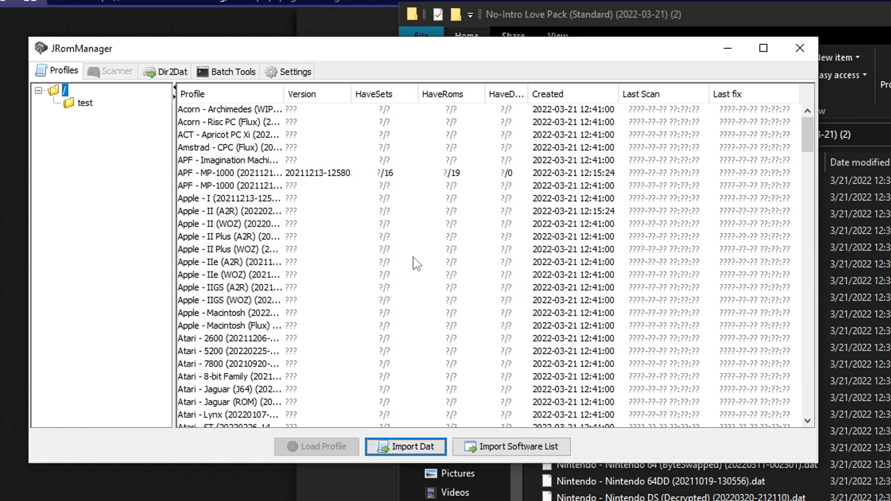
click(406, 446)
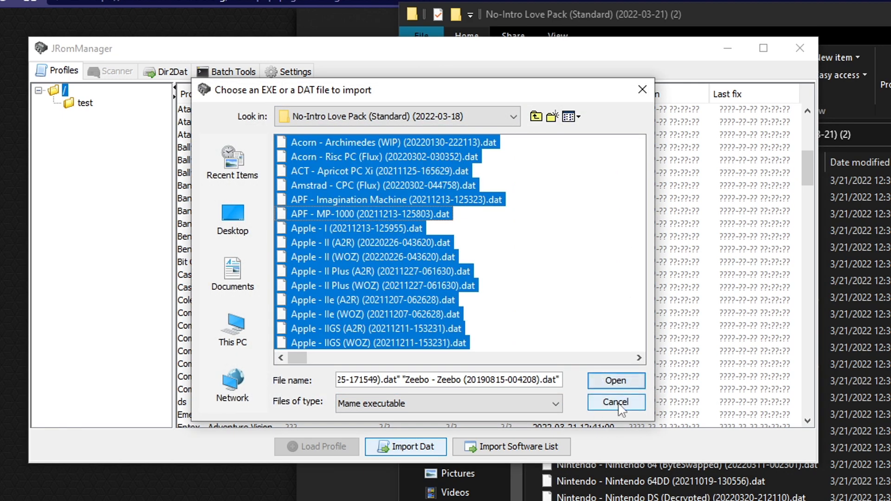
click(615, 402)
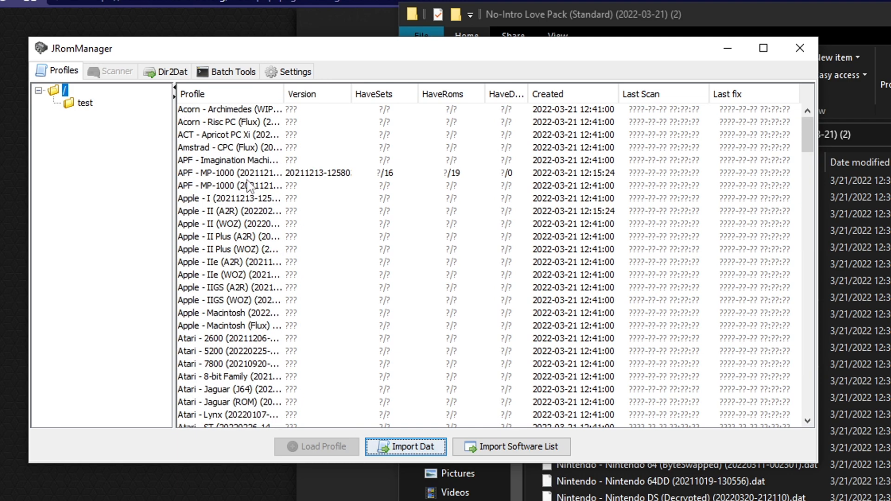
scroll(down, 3)
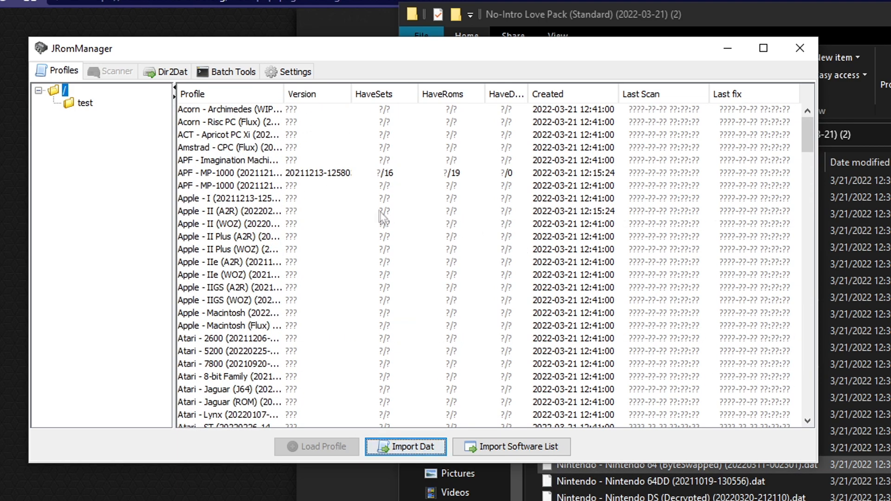
scroll(down, 3)
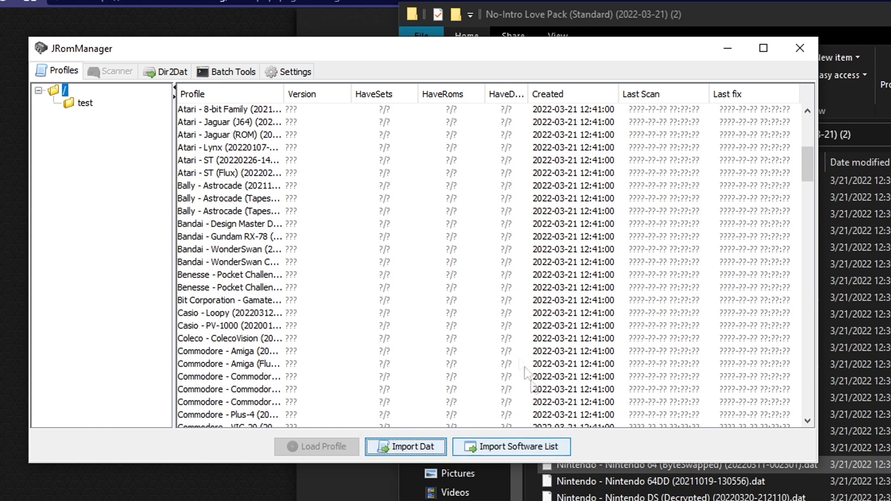
mouse_move(673, 400)
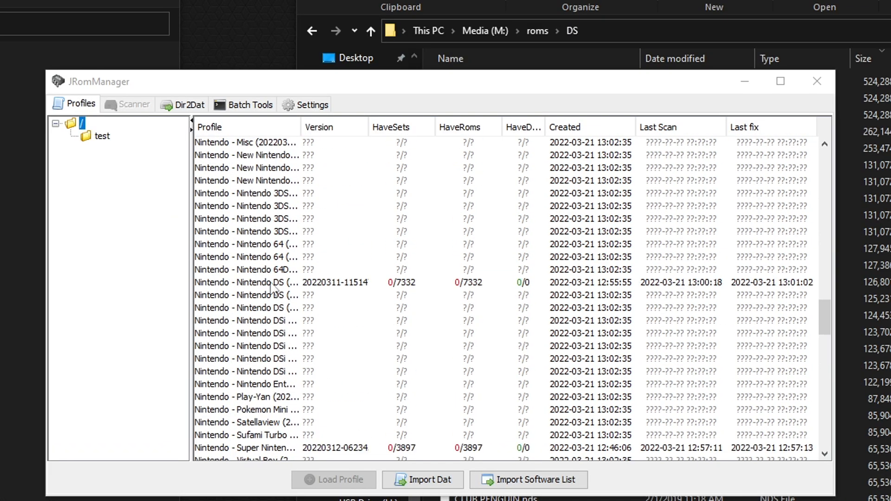
Select the Nintendo - Nintendo DS (Decrypted) profile showing 0 of 7332 sets
click(273, 283)
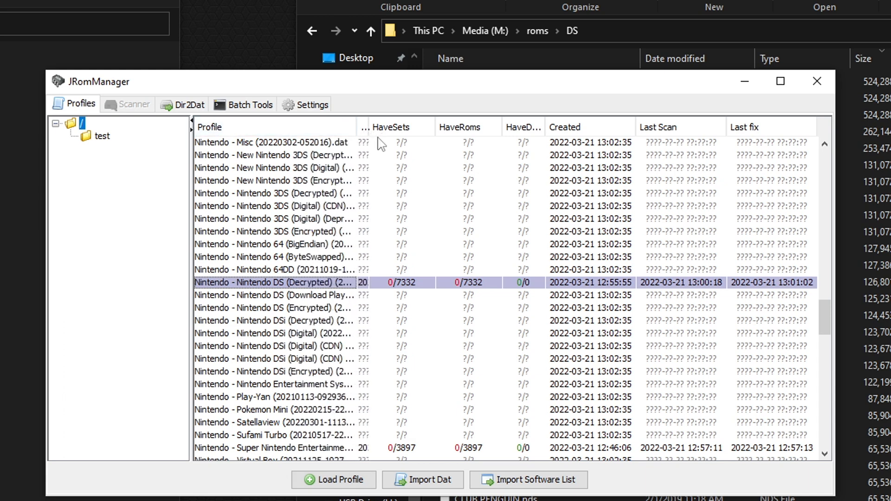
mouse_move(272, 293)
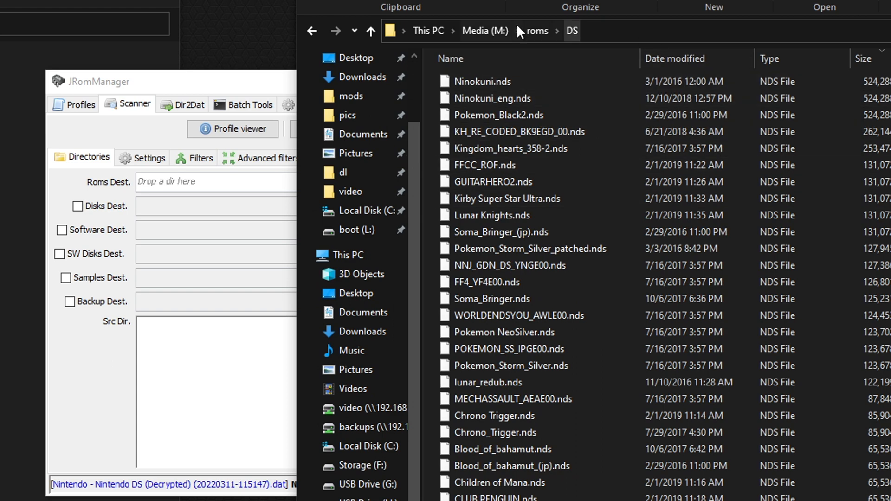
Set Src Dir to M:\roms\DS and Roms Dest to a new C:\games\new-ds folder
click(537, 31)
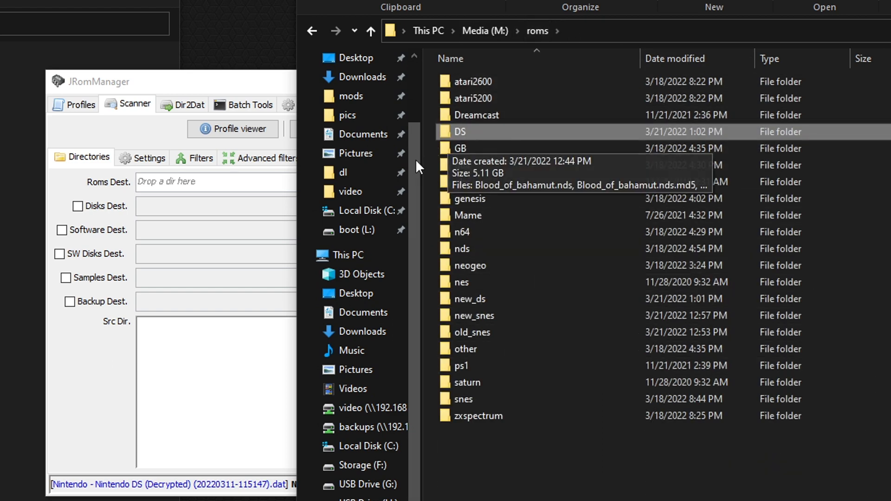
drag(459, 131, 192, 324)
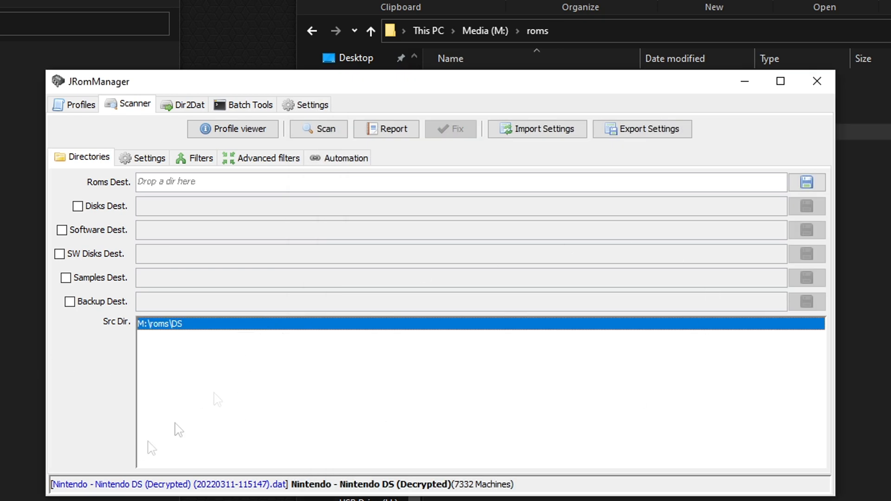
mouse_move(200, 383)
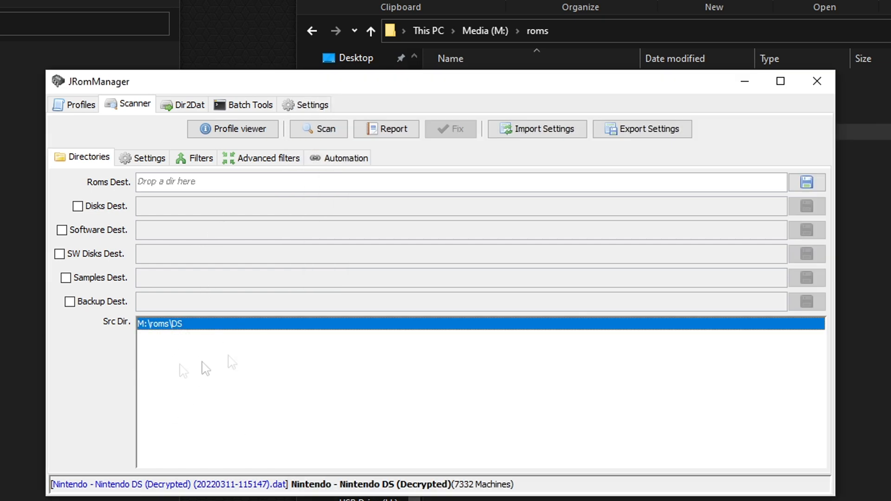
mouse_move(206, 370)
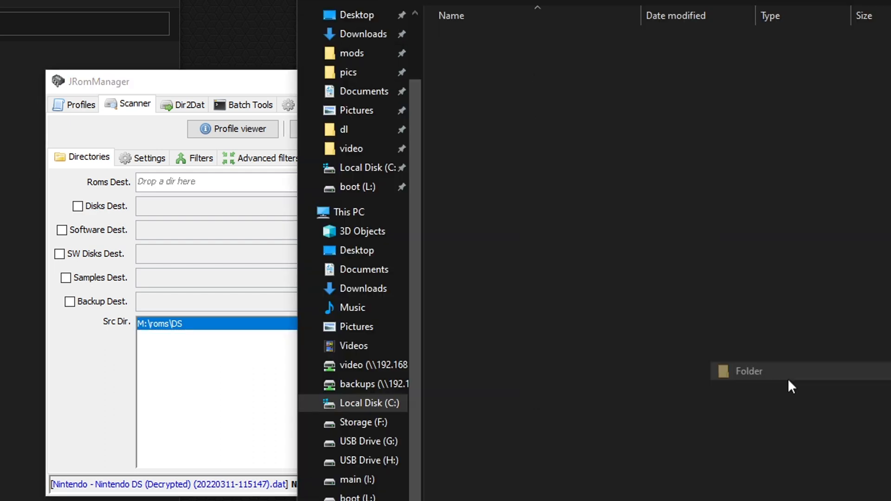
text(new-ds)
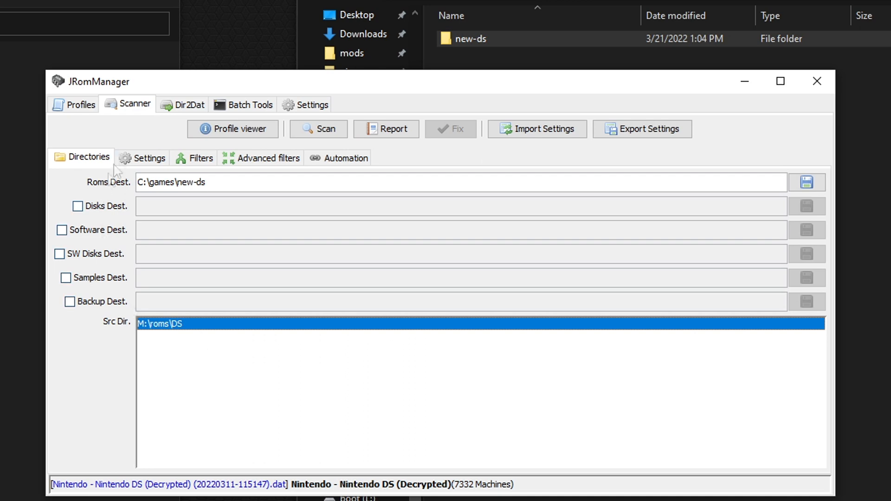
click(149, 157)
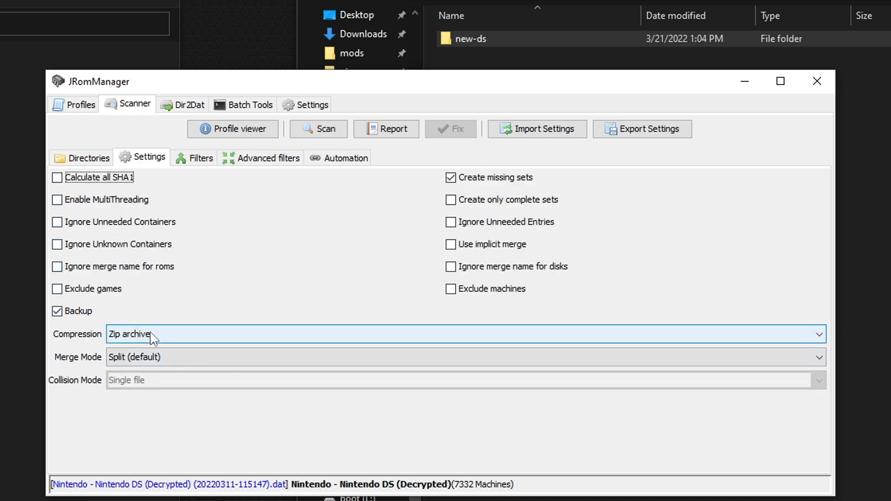
Keep Zip archive compression and set the On Scan action to Scan then Fix
click(819, 334)
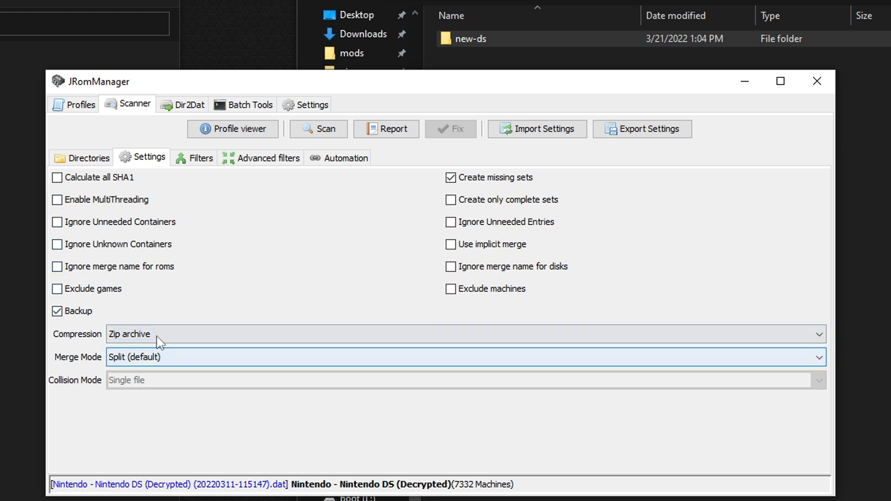
click(342, 157)
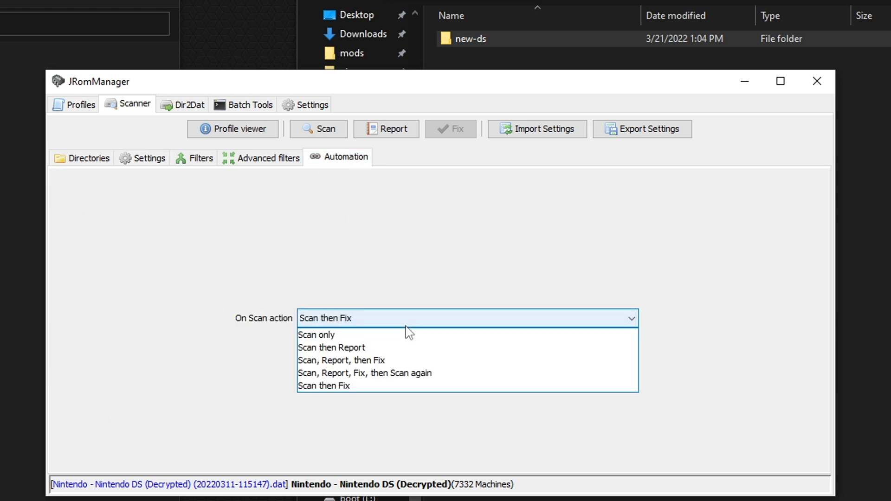
click(316, 335)
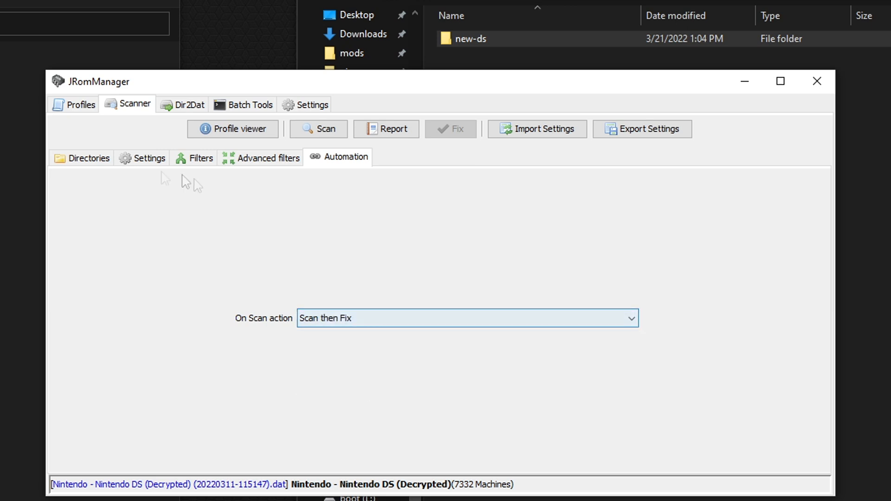
click(88, 157)
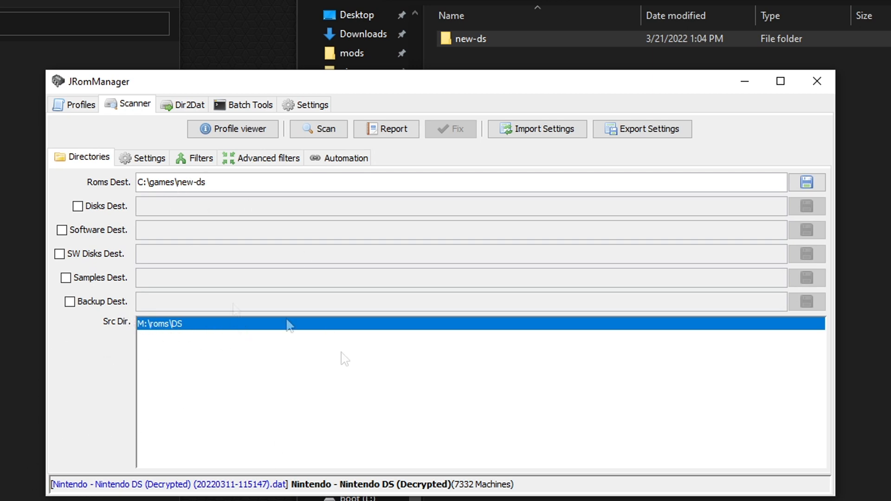
mouse_move(217, 325)
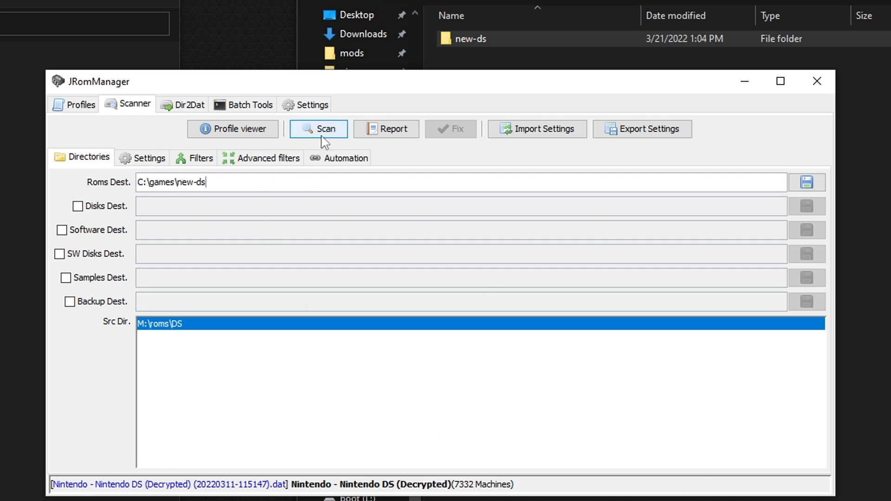
Scan the DS ROMs, auto-fixing them into renamed zips in C:\games\new-ds
click(319, 129)
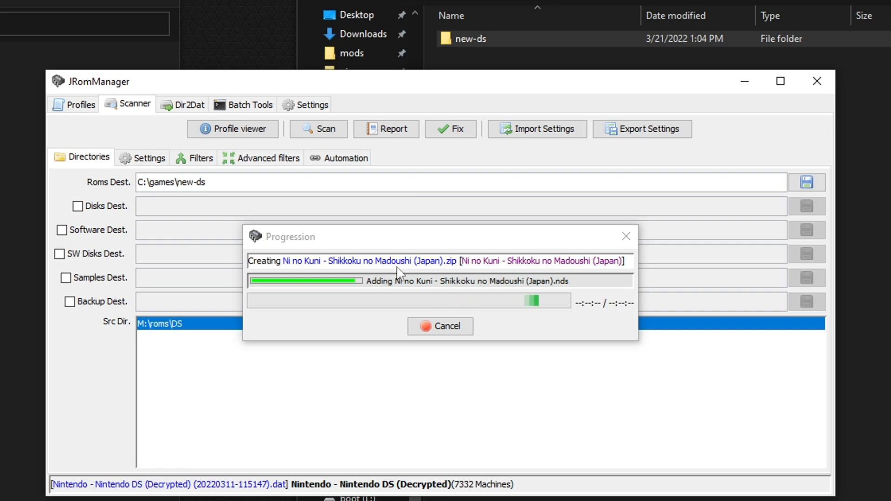
mouse_move(746, 357)
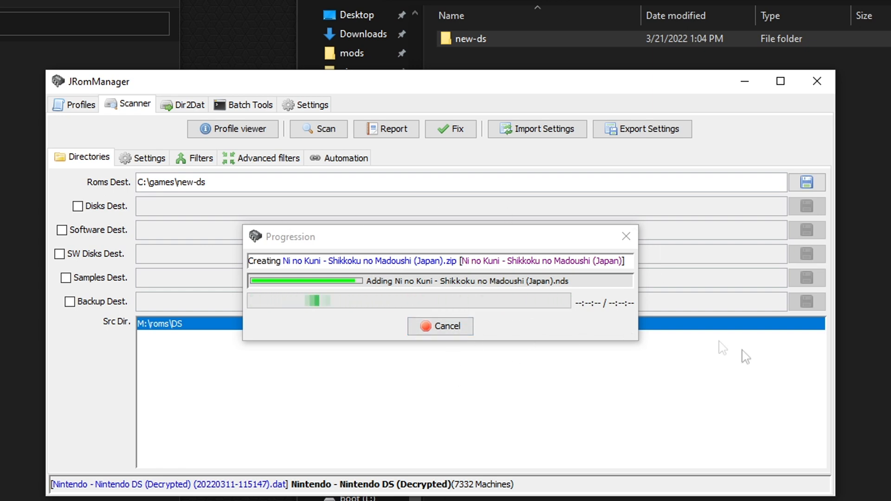
mouse_move(738, 464)
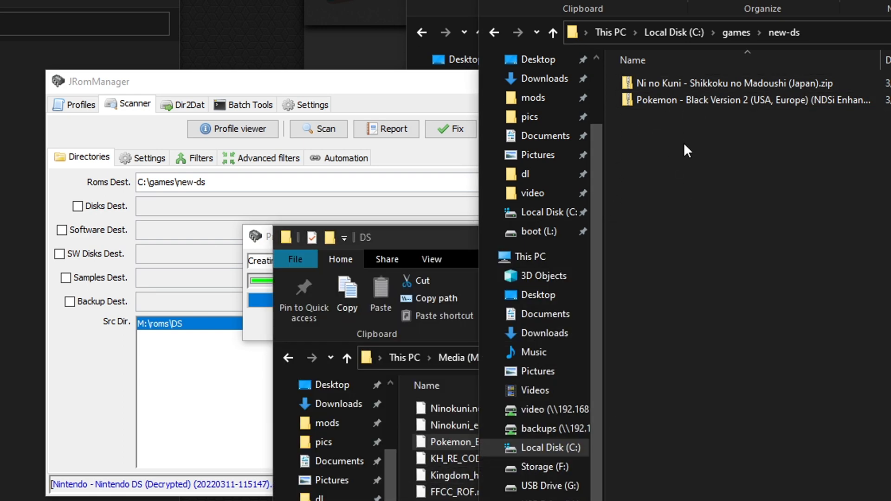
Compare the new Pokemon Black Version 2 zip against the original Ninokuni.nds ROM
click(727, 100)
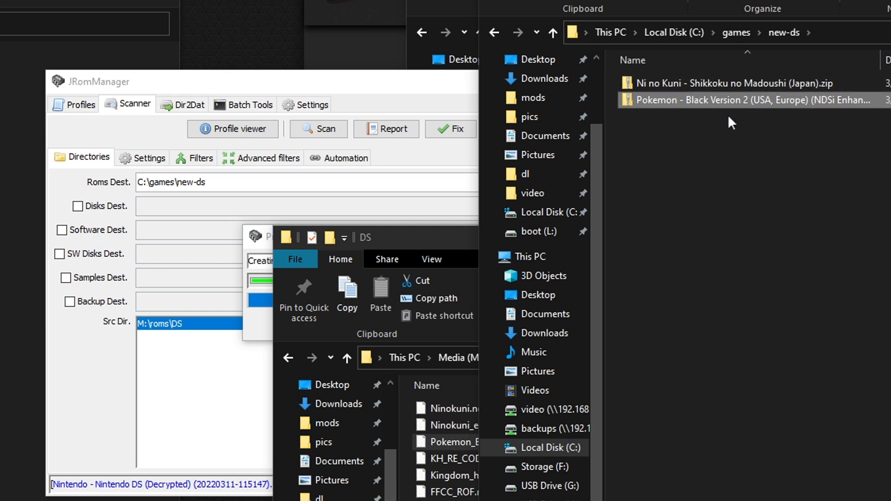
mouse_move(787, 116)
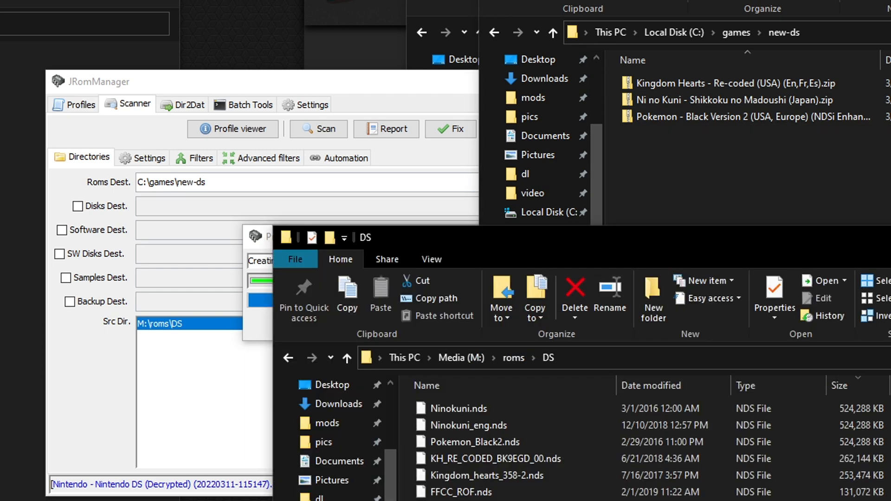
click(459, 408)
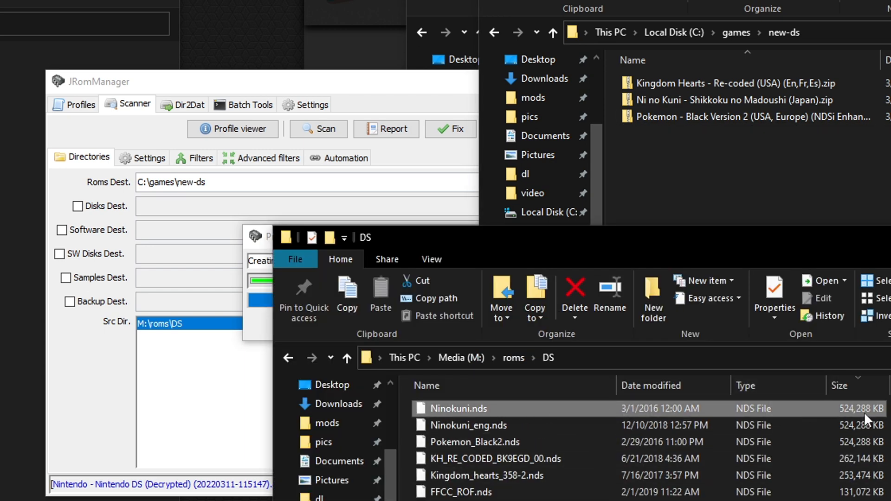
click(739, 101)
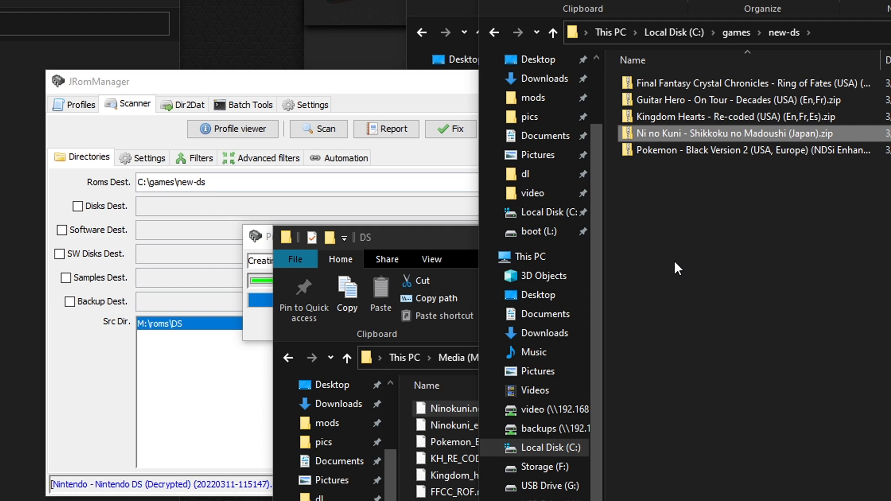
mouse_move(401, 78)
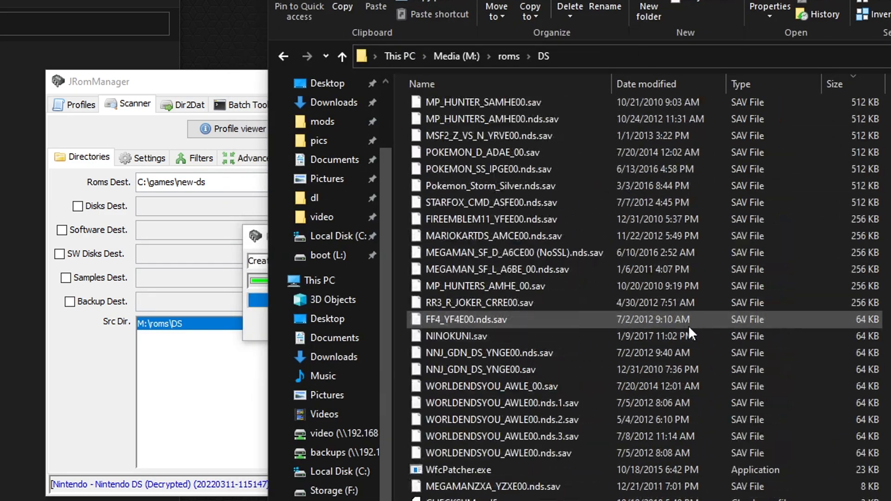
Copy NINOKUNI.sav from M:\roms\DS and paste it into new-ds
right_click(456, 336)
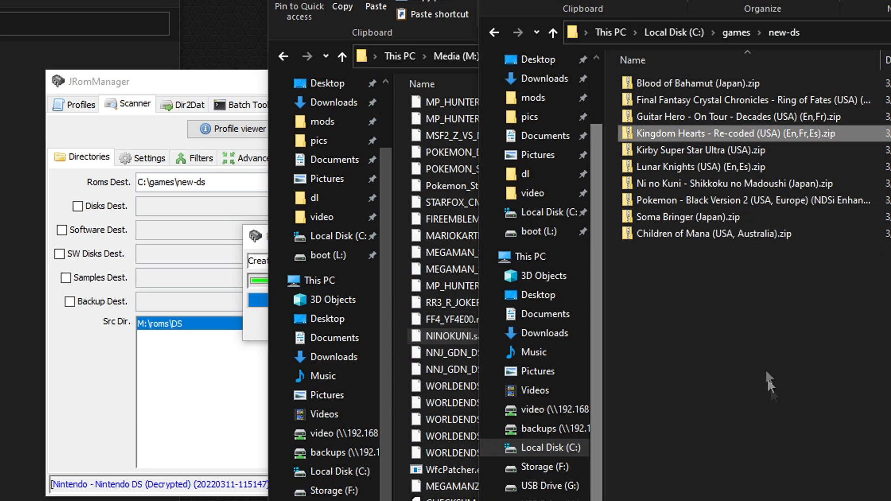
right_click(773, 378)
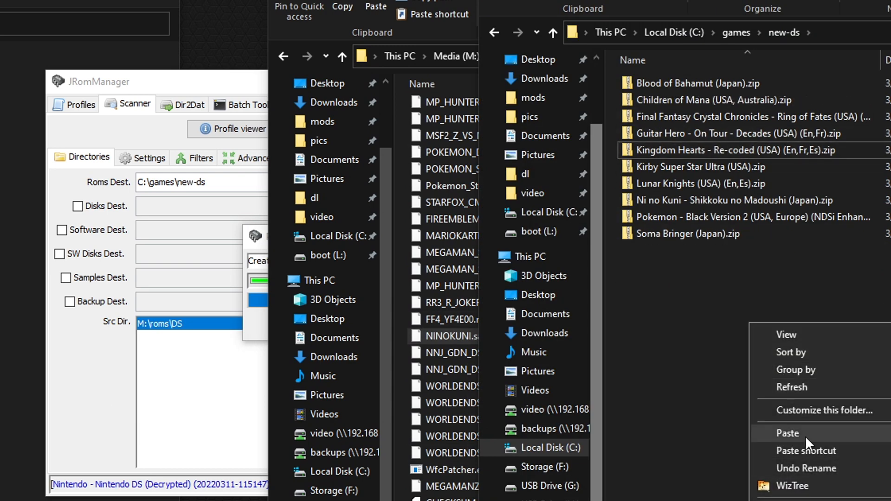
click(788, 433)
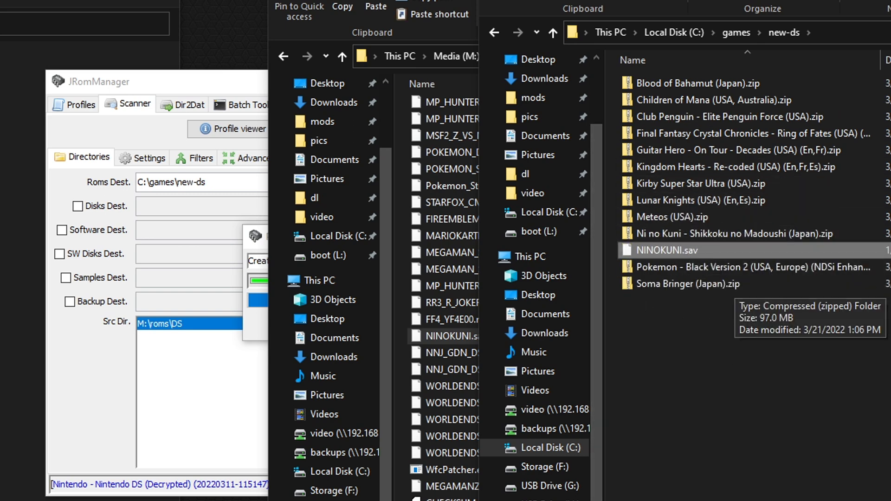
mouse_move(633, 251)
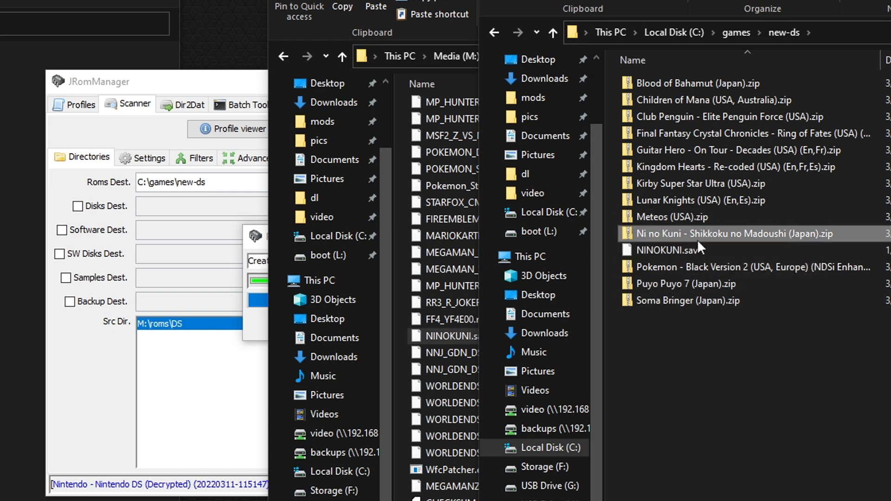
mouse_move(669, 251)
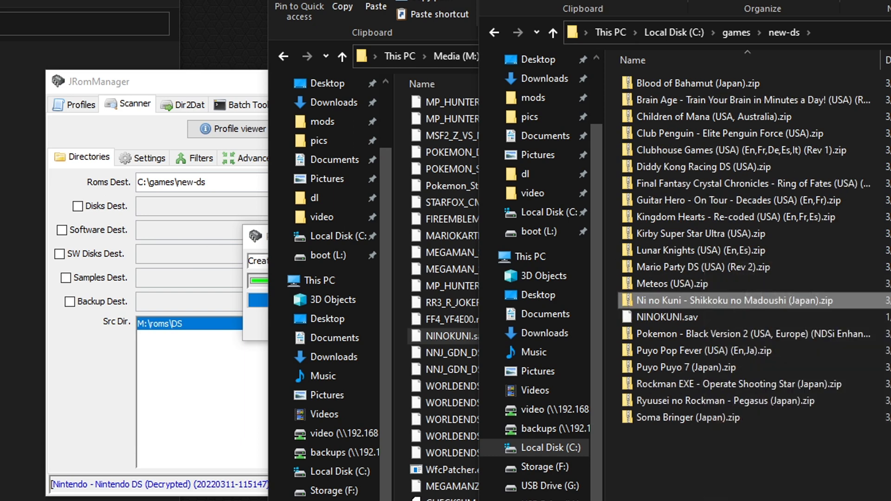
Rename NINOKUNI.sav to 'Ni no Kuni - Shikkoku no Madoushi (Japan).sav' using the zip's name
right_click(756, 300)
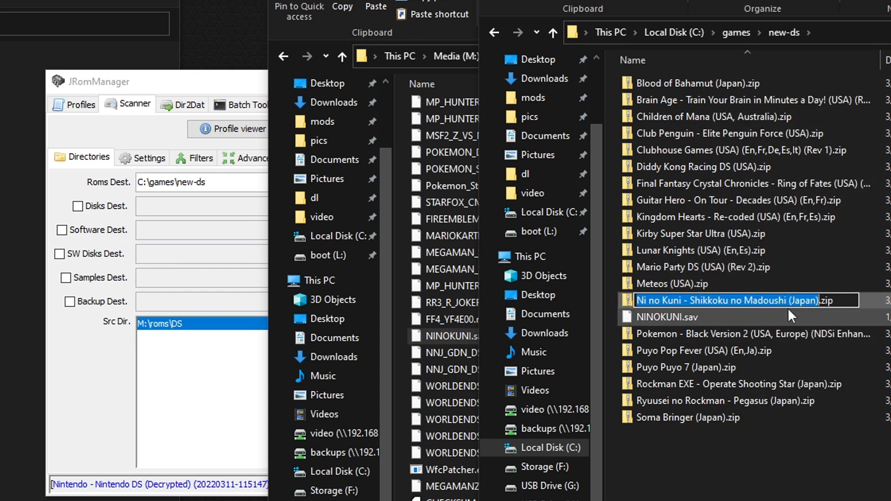
click(682, 317)
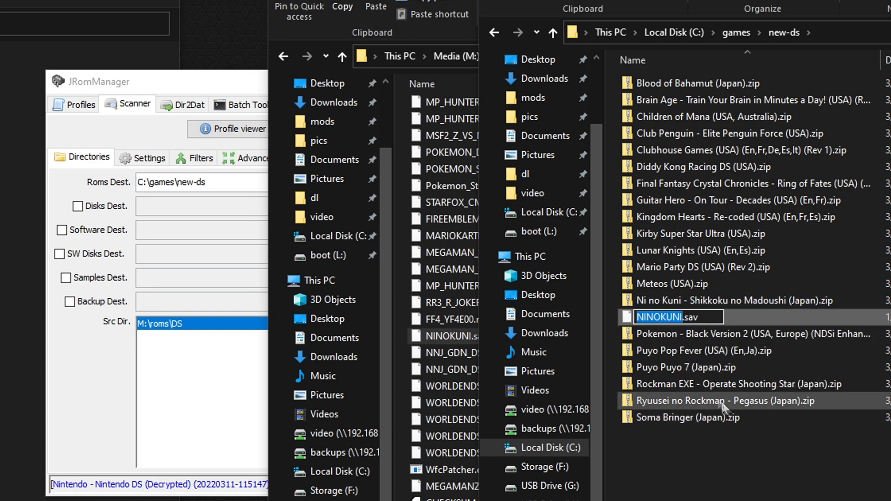
click(711, 418)
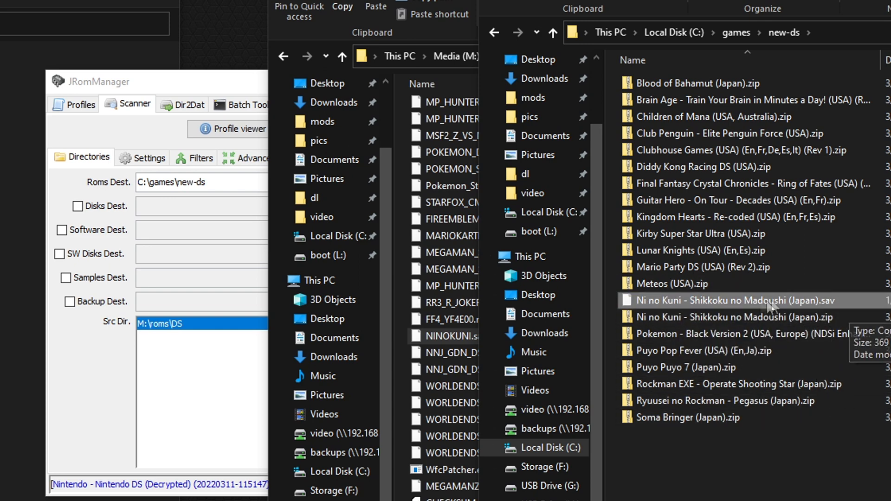
mouse_move(733, 317)
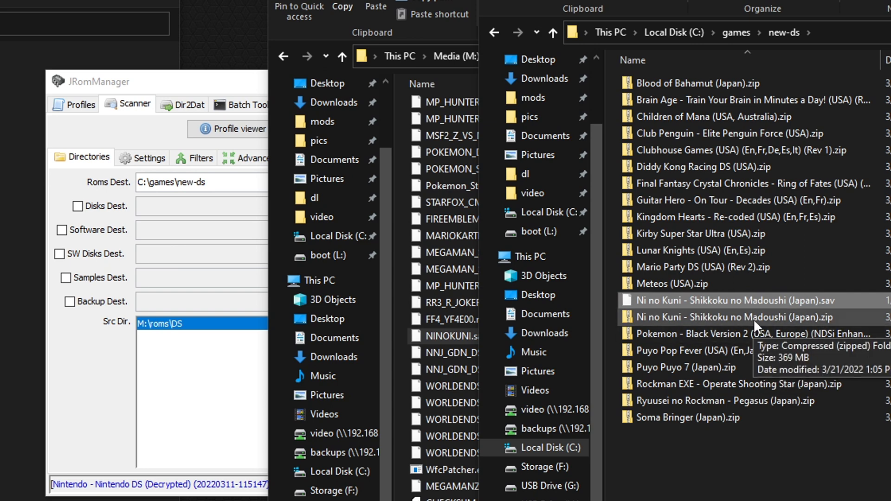
double_click(733, 317)
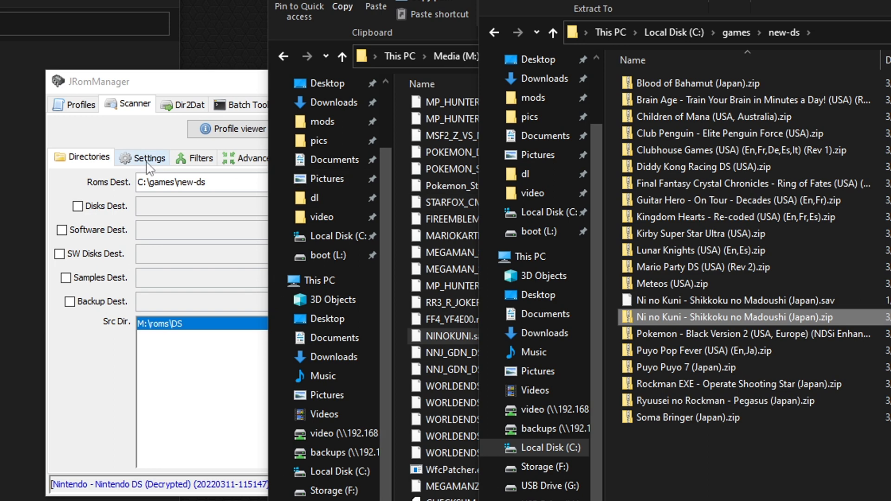
Verify Compression is set to Zip archive, then review the loaded Nintendo DS profile
click(148, 158)
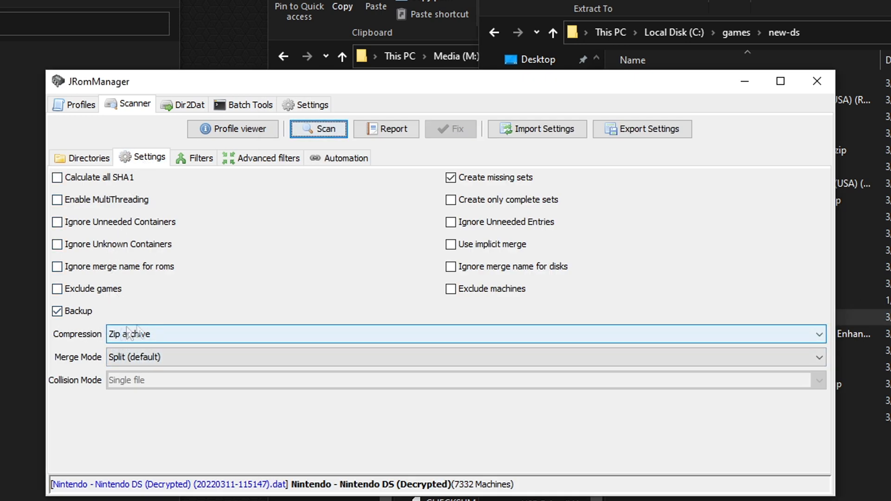
click(818, 333)
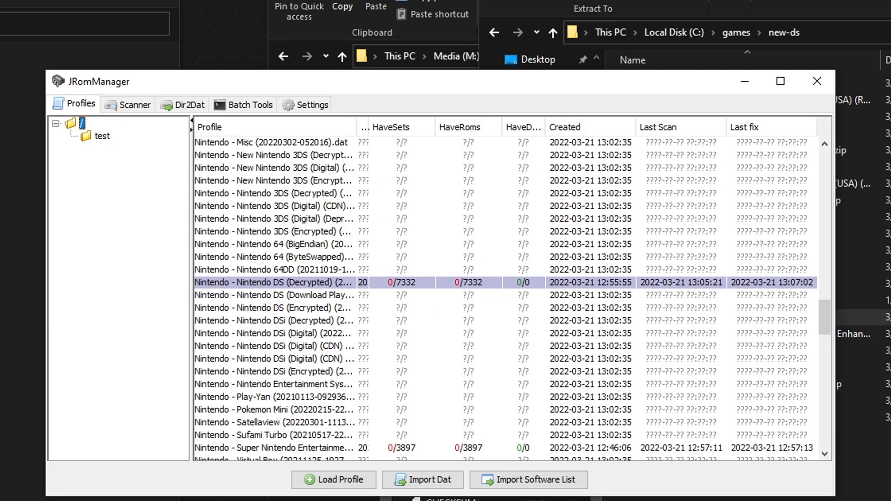
click(134, 104)
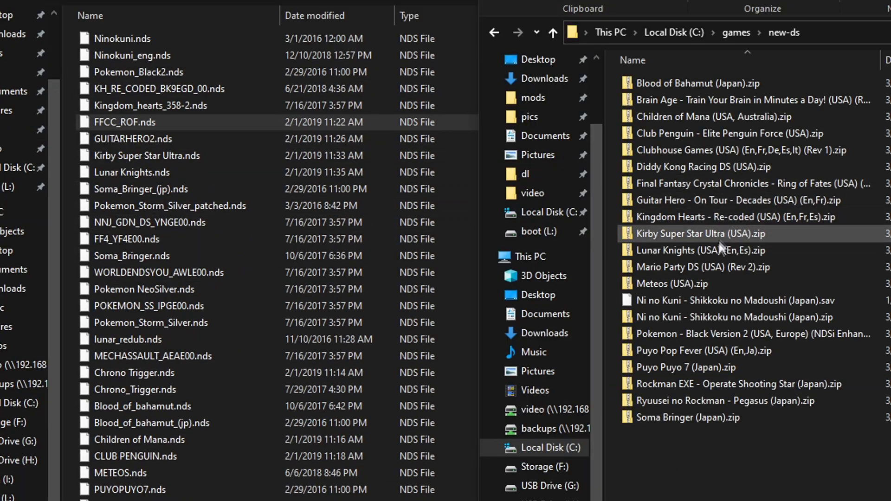
Check the Kirby Super Star Ultra and Kingdom Hearts zips in new-ds
click(704, 267)
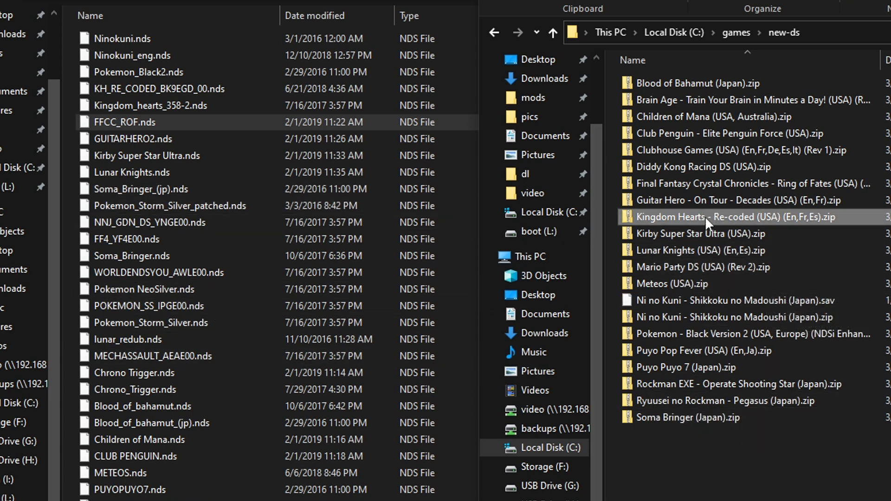
click(143, 290)
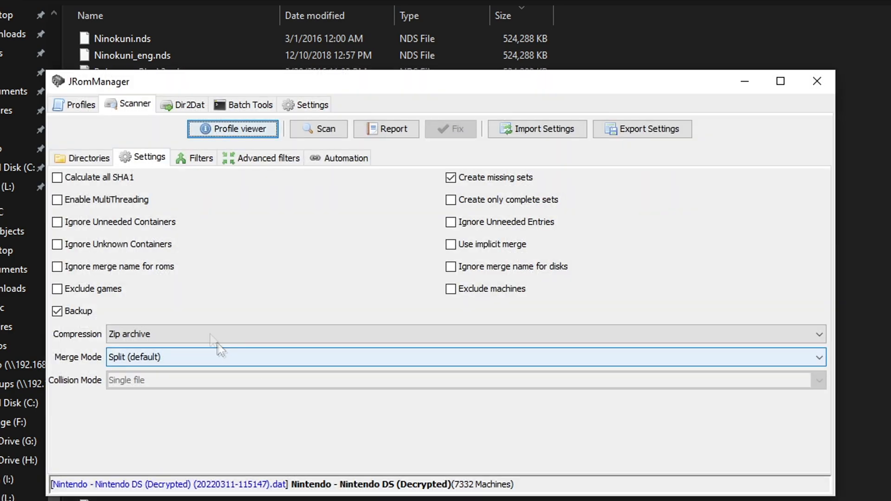
Load the Nintendo DS (Encrypted) profile with 7310 machines
click(81, 105)
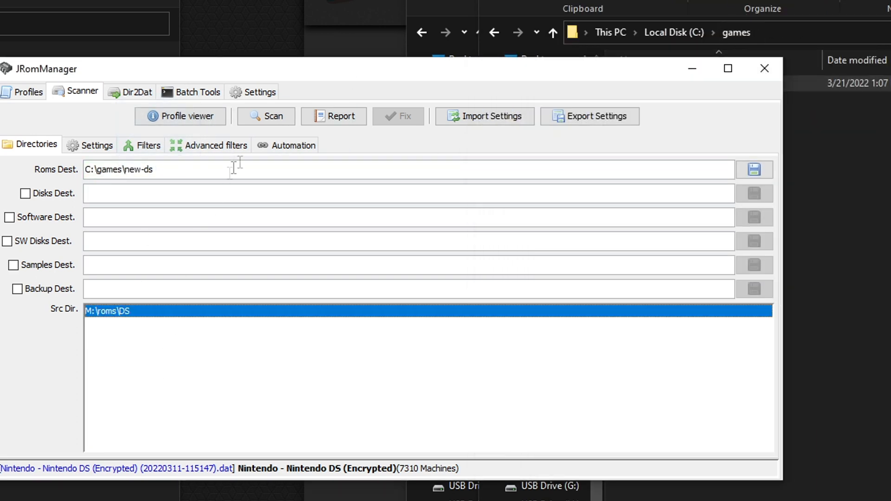
Run Scan and Fix on the Encrypted profile and watch new-ds fill with results
click(292, 144)
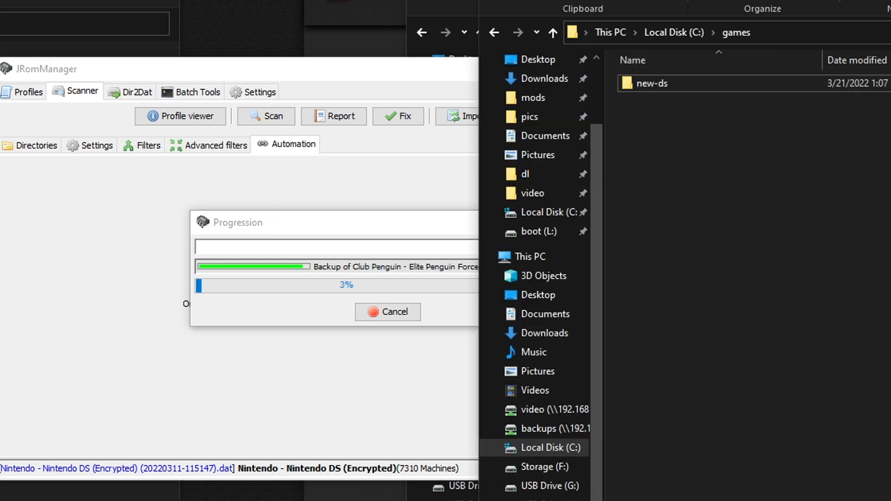
double_click(653, 83)
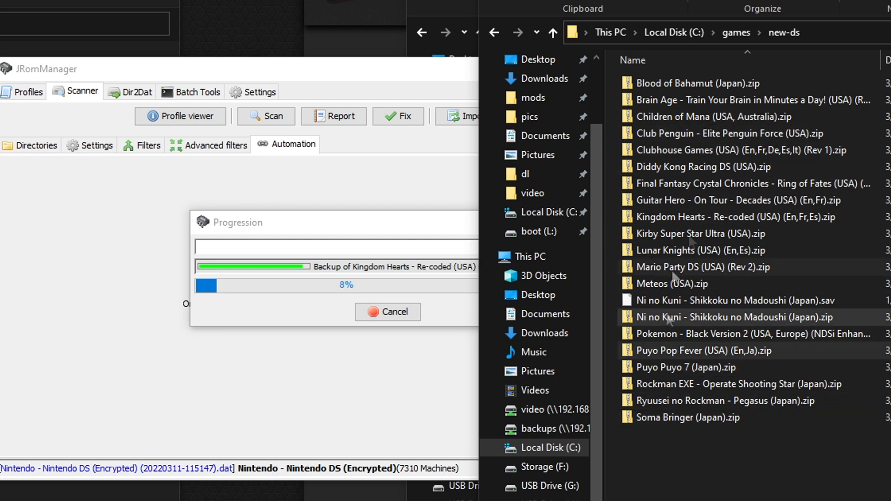
click(733, 300)
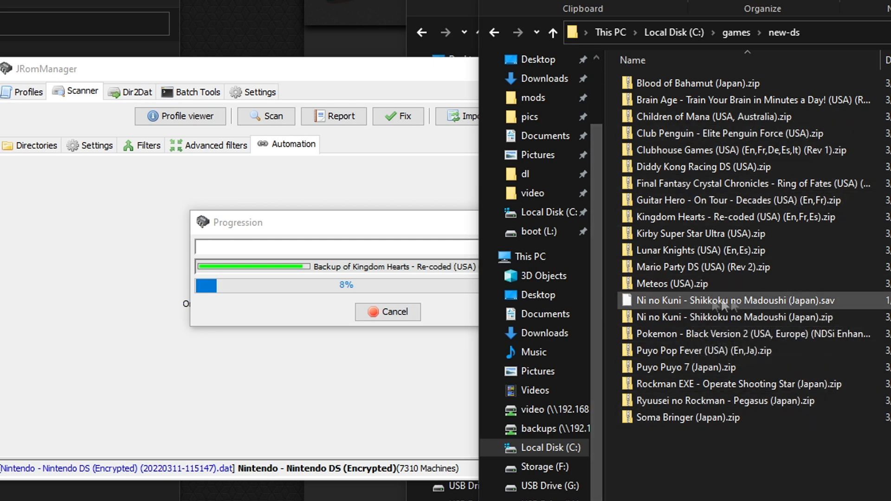